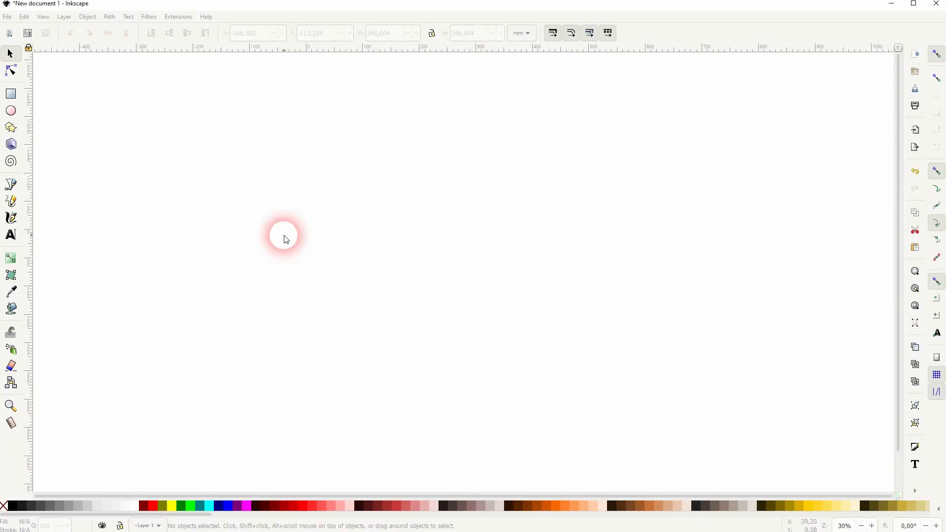
- Draw a large black-outlined circle on the page and show its Fill and Stroke settings
drag(317, 202, 362, 226)
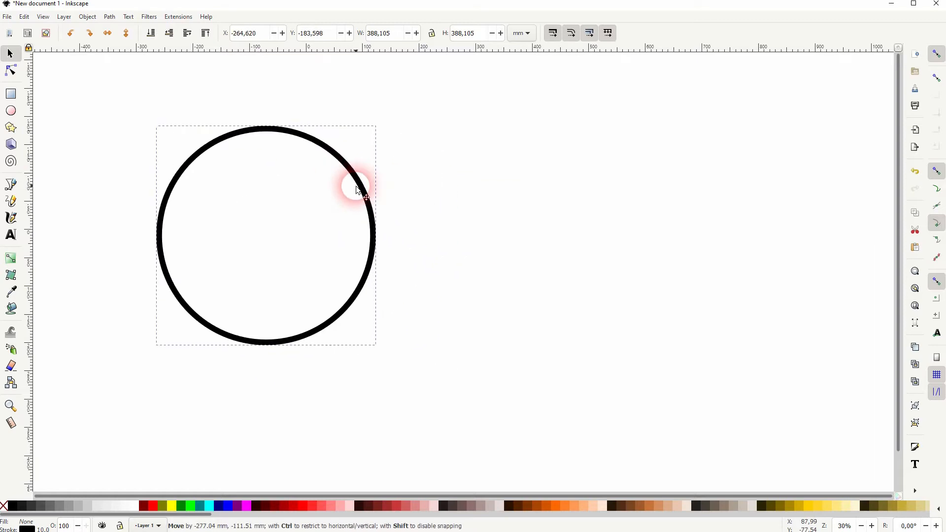
click(87, 15)
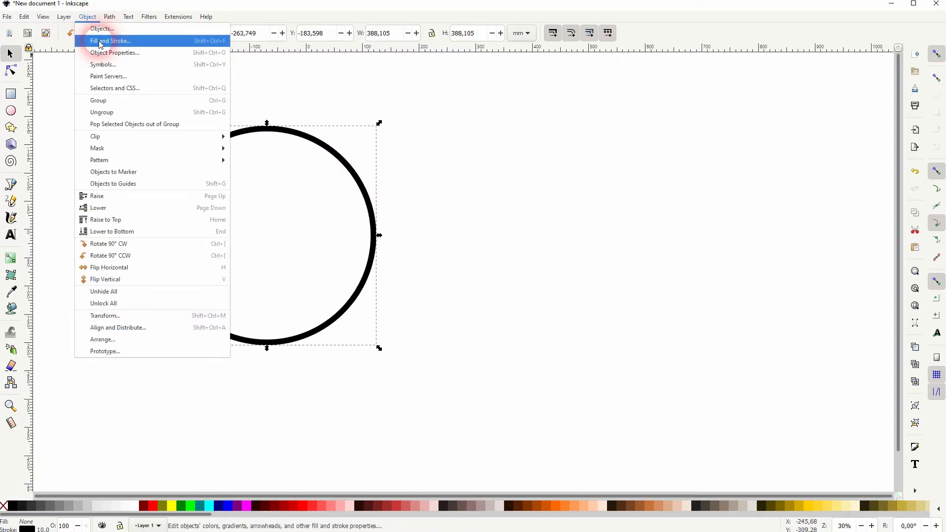
click(112, 42)
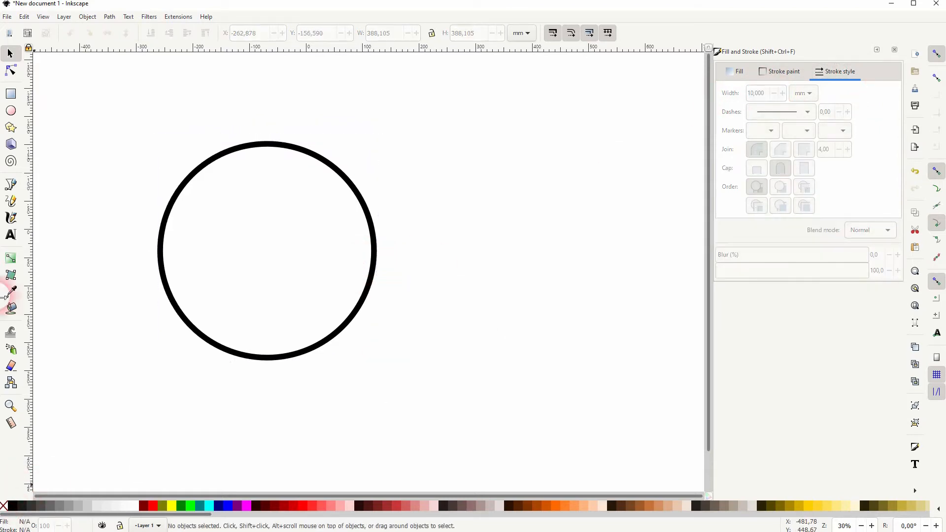
- Add a small solid-black dot and centre it inside the large circle via Align and Distribute
click(11, 110)
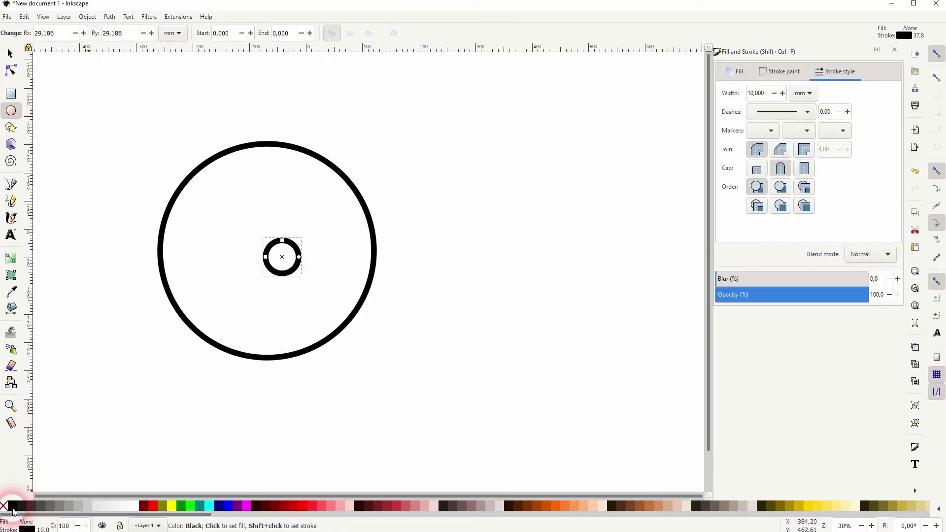
click(15, 505)
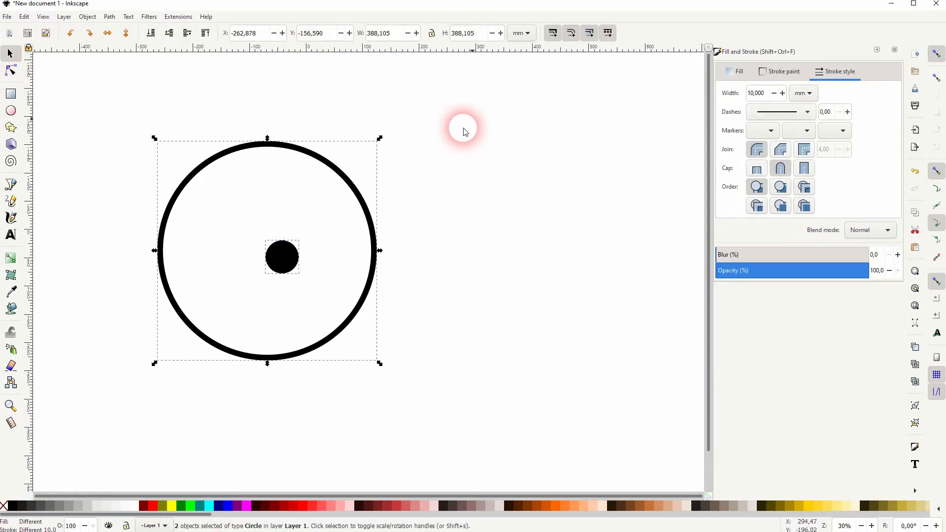
click(87, 15)
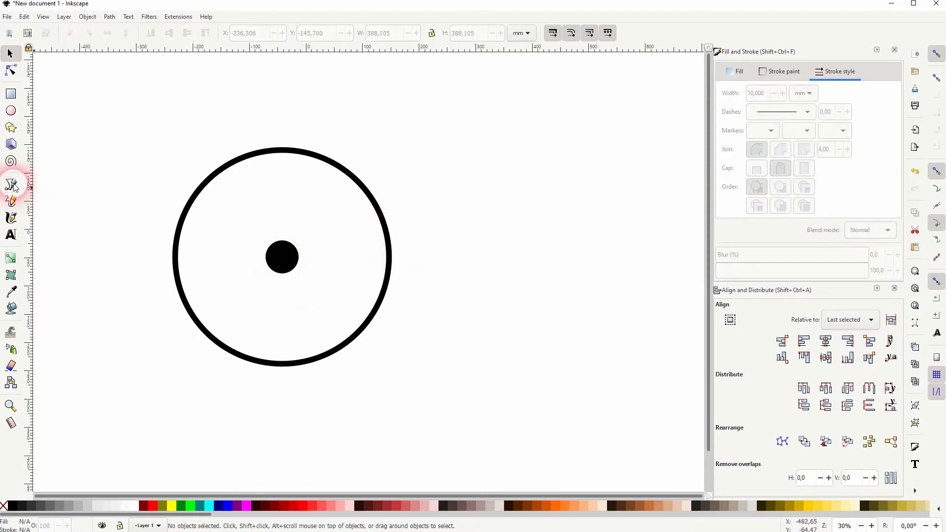
- Draw a half-tooth path with stroke width 10, duplicate, mirror and union it into a pointed tooth
click(11, 185)
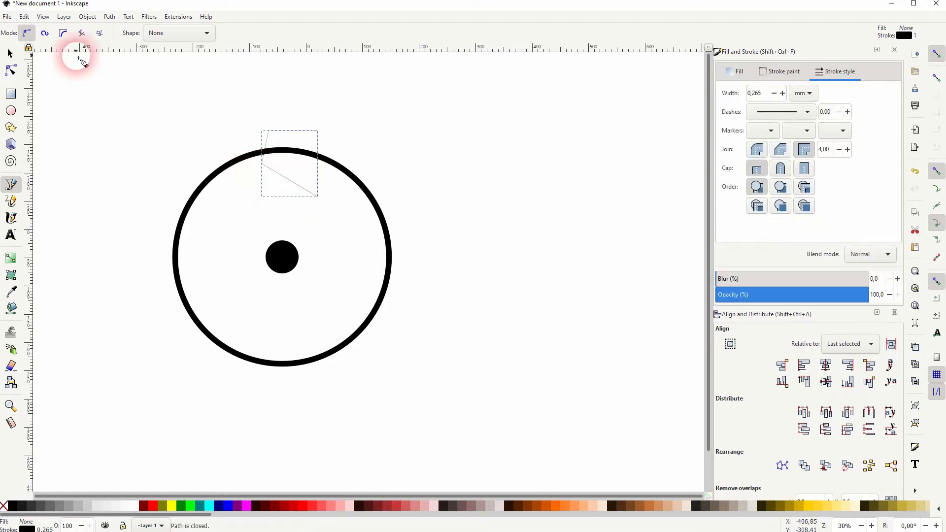
click(10, 52)
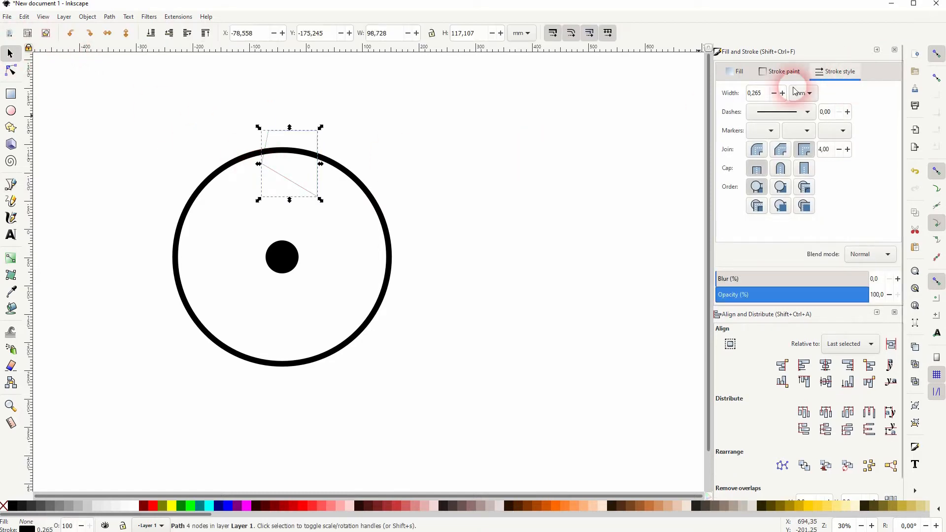
text(10,000)
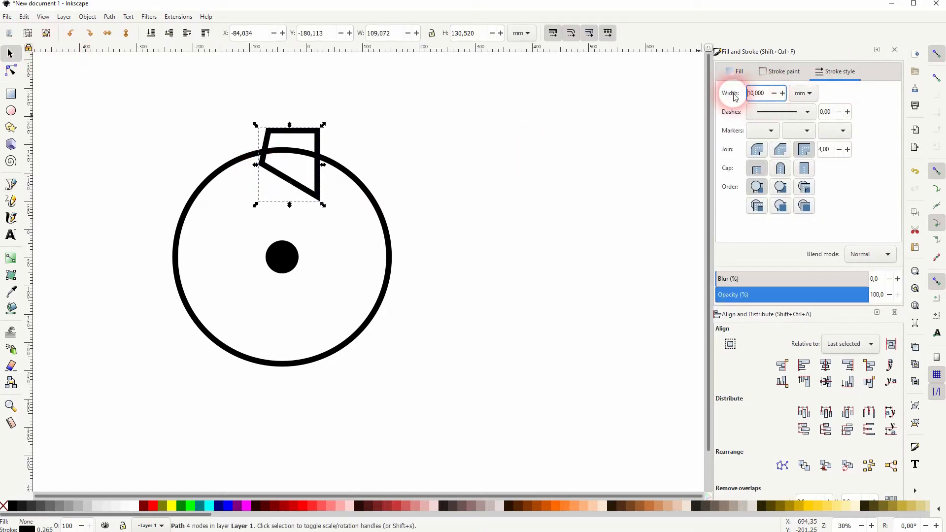
click(325, 150)
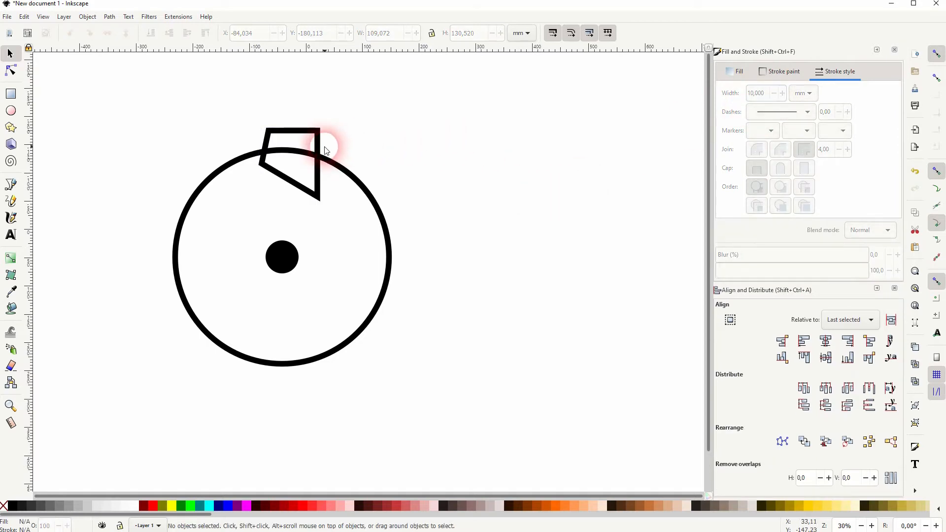
right_click(326, 150)
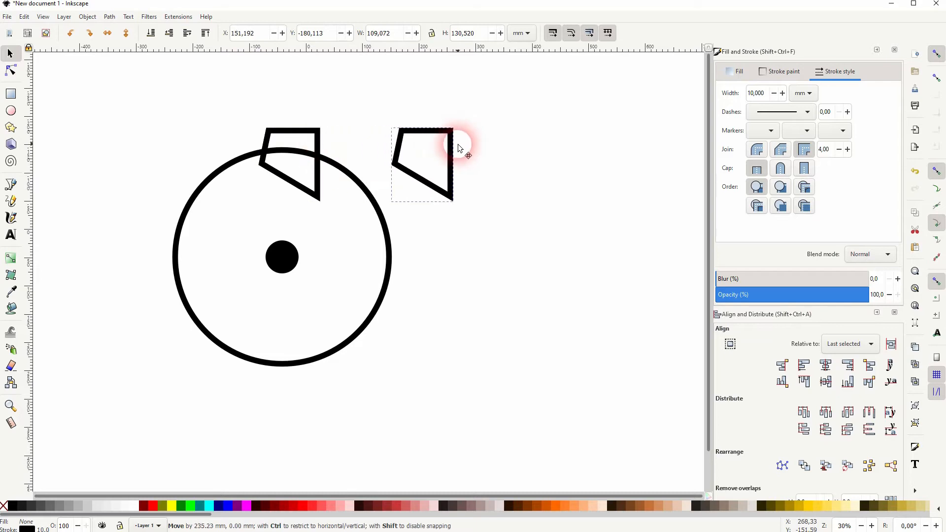
click(87, 15)
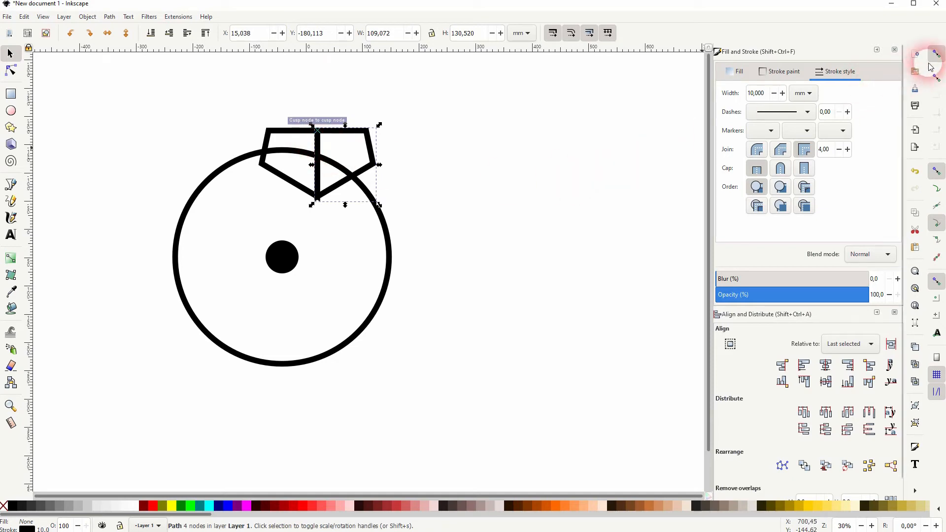
click(406, 218)
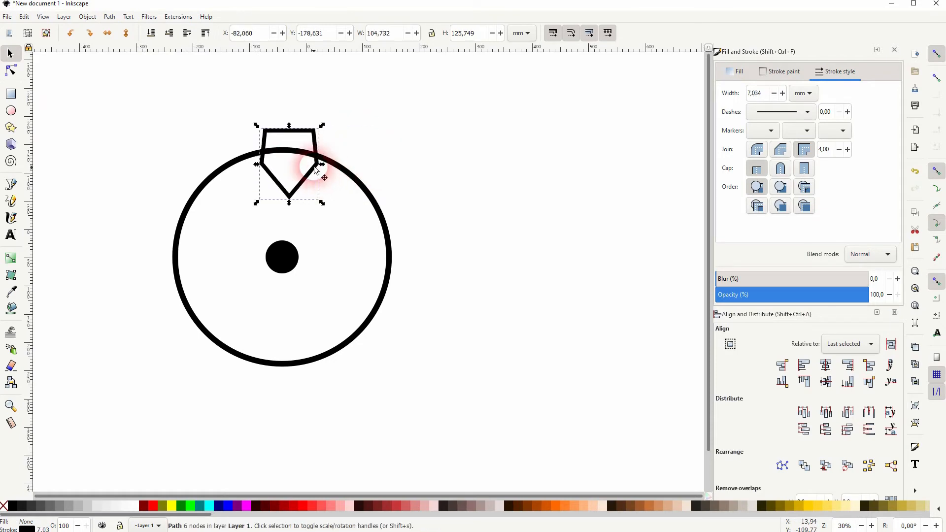
- Scale the tooth narrower so it sits centred on the circle's top edge
drag(314, 170, 287, 143)
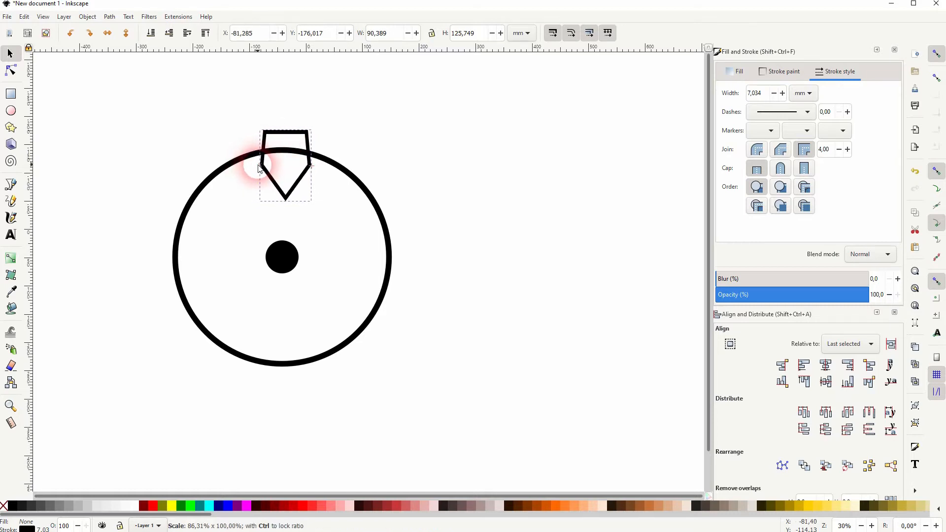
drag(259, 158, 298, 139)
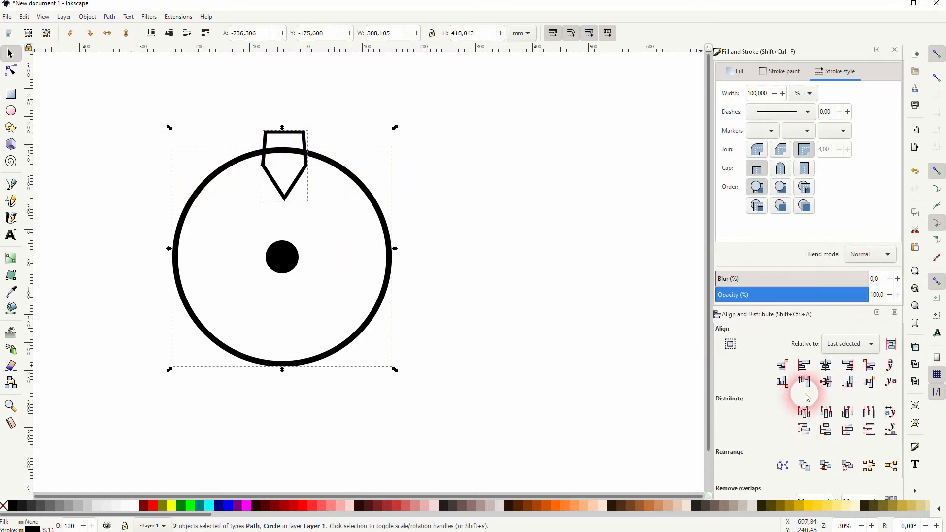
mouse_move(826, 365)
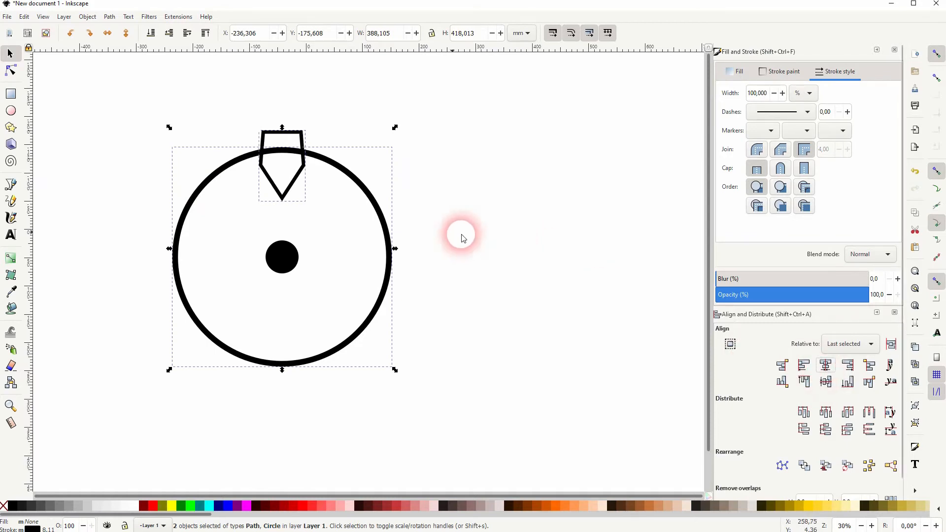
- Union the tooth with the circle and add rotated copies in 45° steps for eight teeth
click(109, 16)
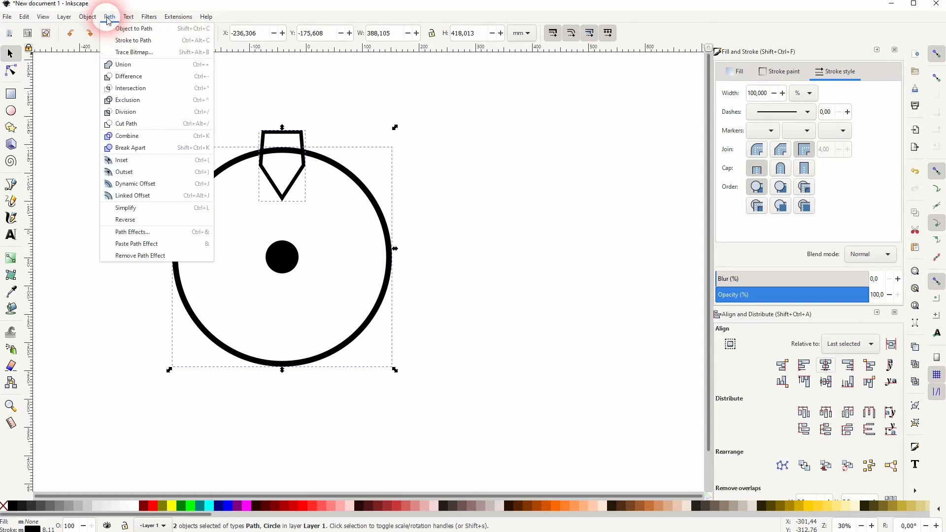
click(122, 65)
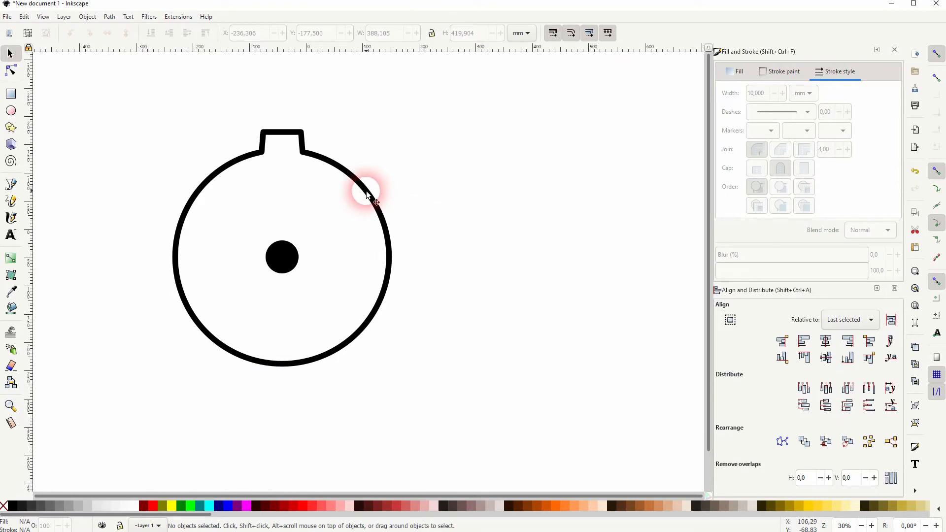
click(368, 196)
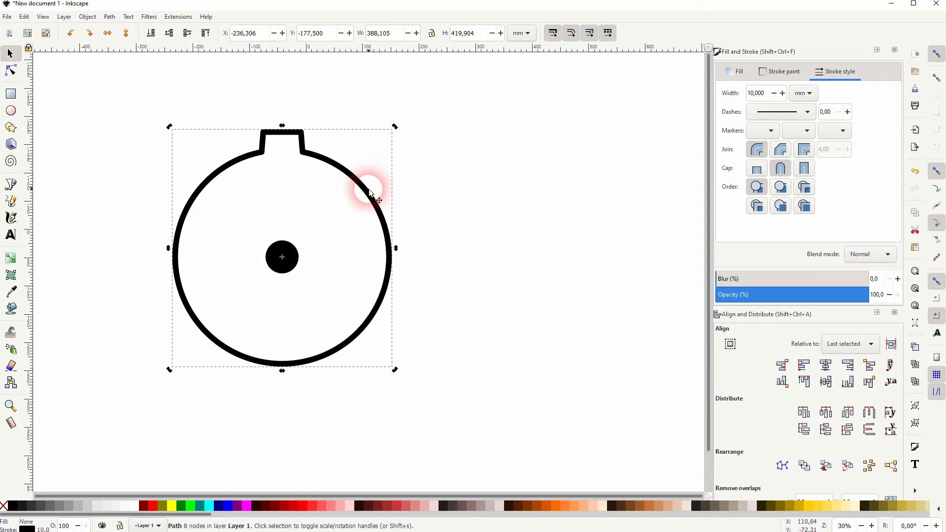
drag(369, 193, 556, 287)
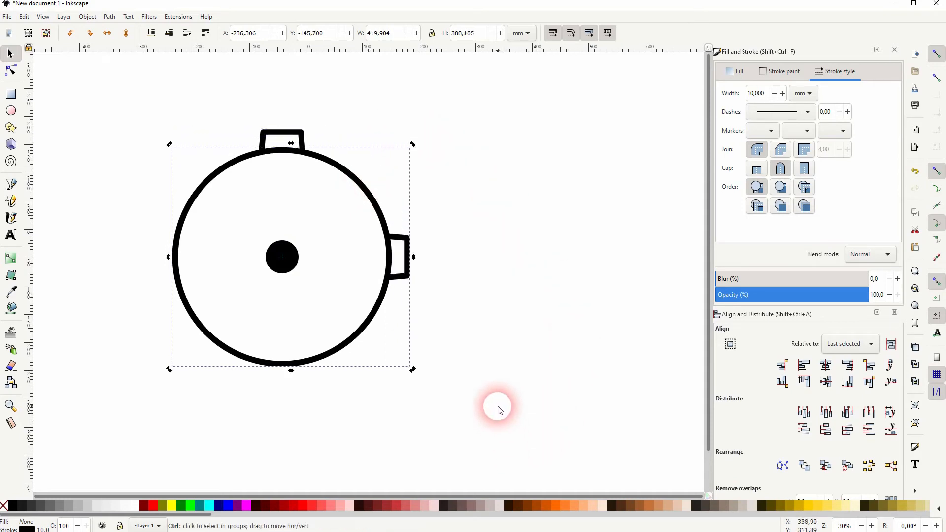
drag(498, 407, 208, 413)
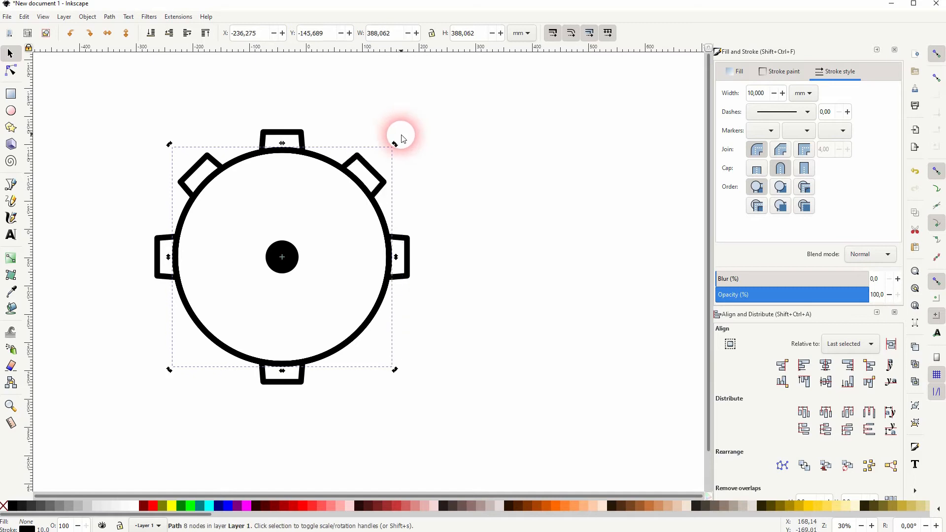
drag(395, 145, 423, 378)
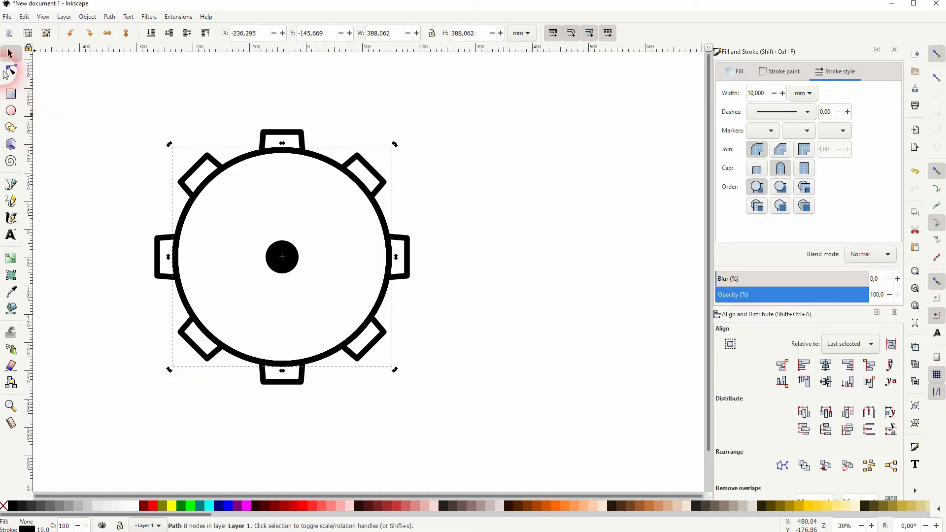
click(195, 410)
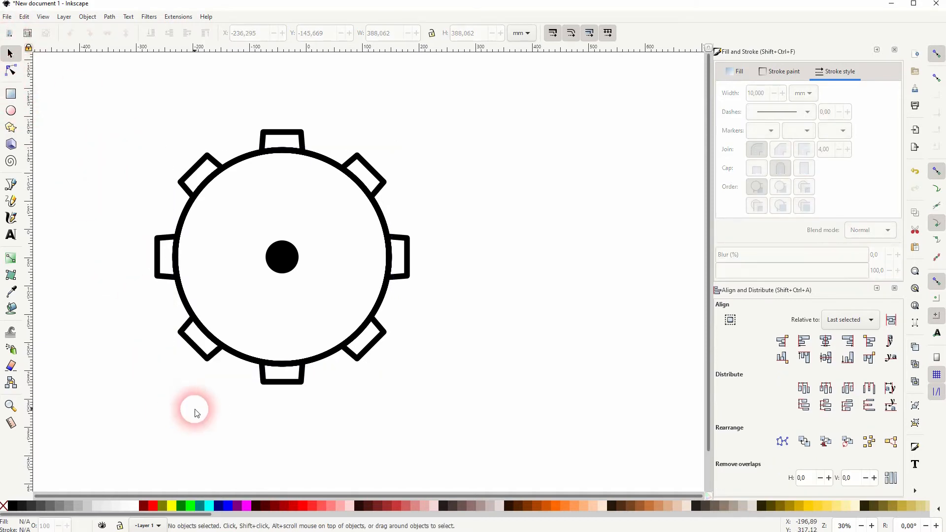
- Union all tooth copies into one gear outline and make the hub a 10 mm stroke-only ring
drag(195, 412, 464, 94)
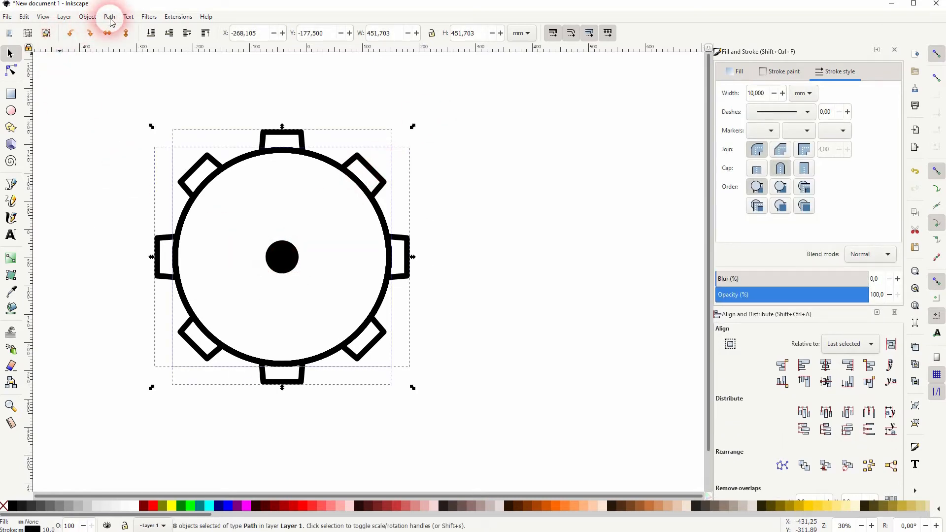
click(109, 15)
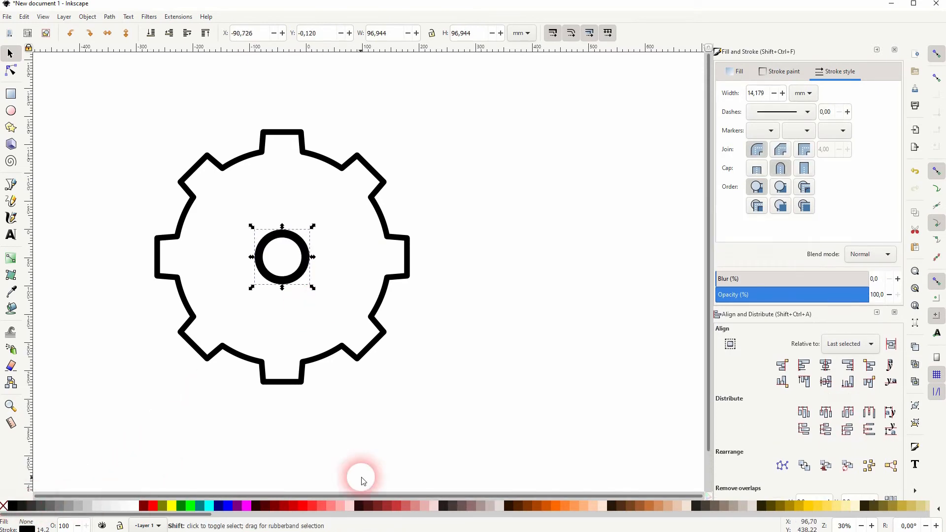
mouse_move(676, 207)
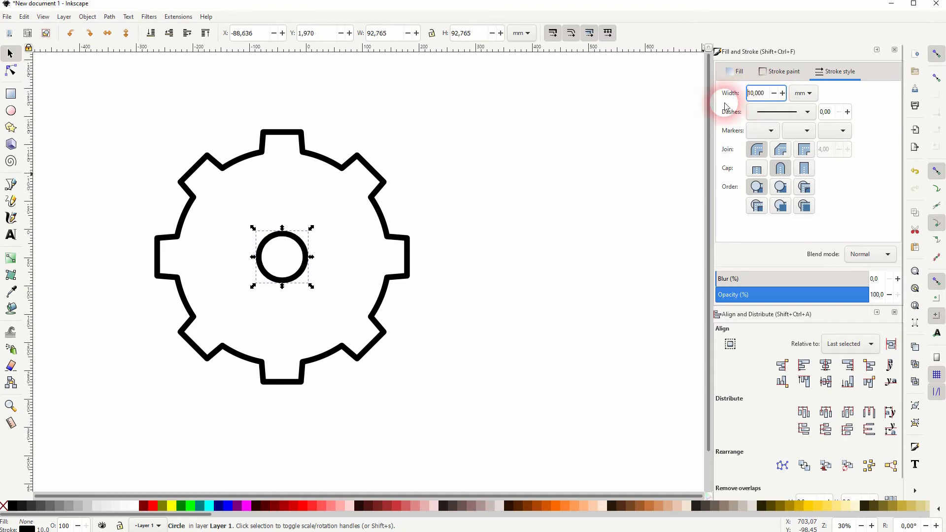
click(486, 341)
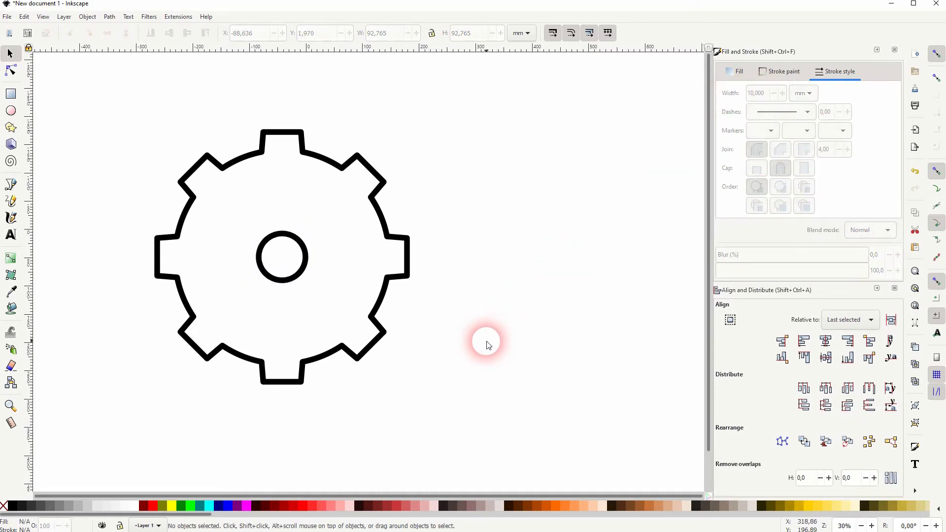
mouse_move(325, 268)
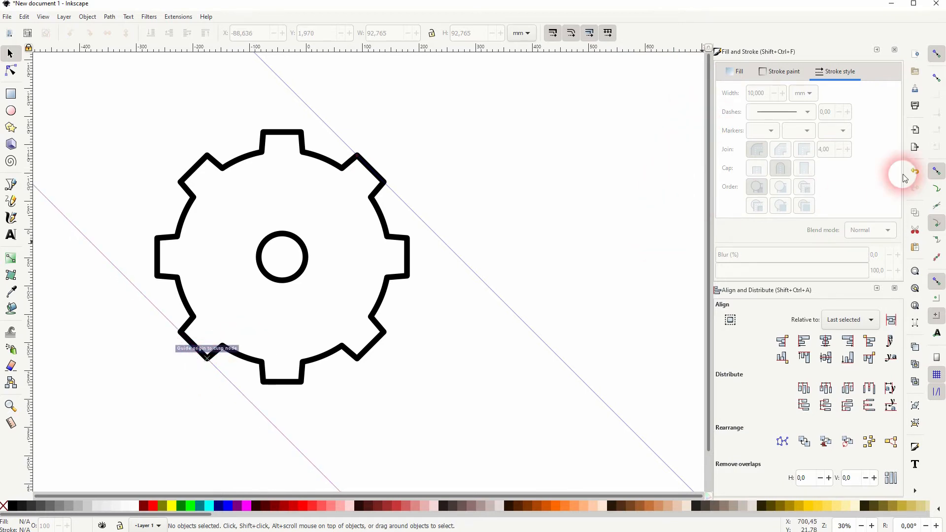
mouse_move(460, 268)
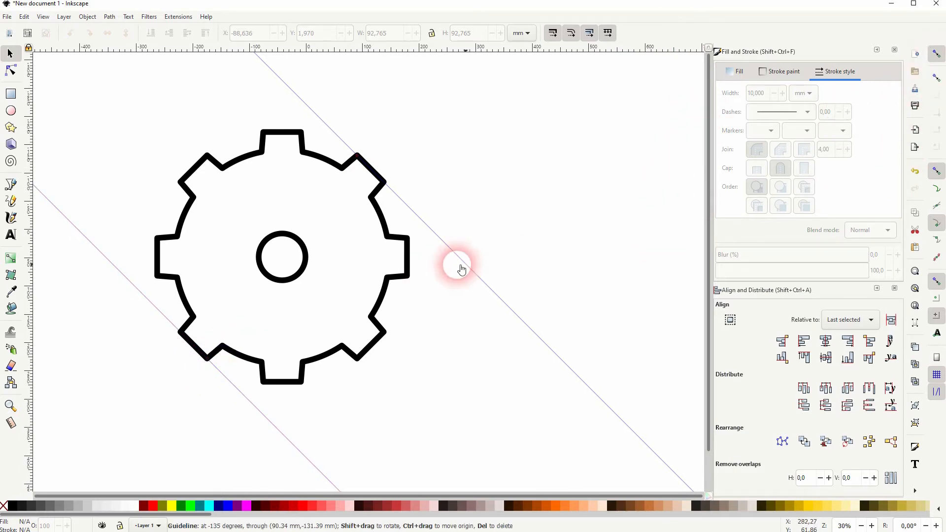
- Draw the black long-shadow polygon from the gear toward the lower right along the -135° guides
click(11, 183)
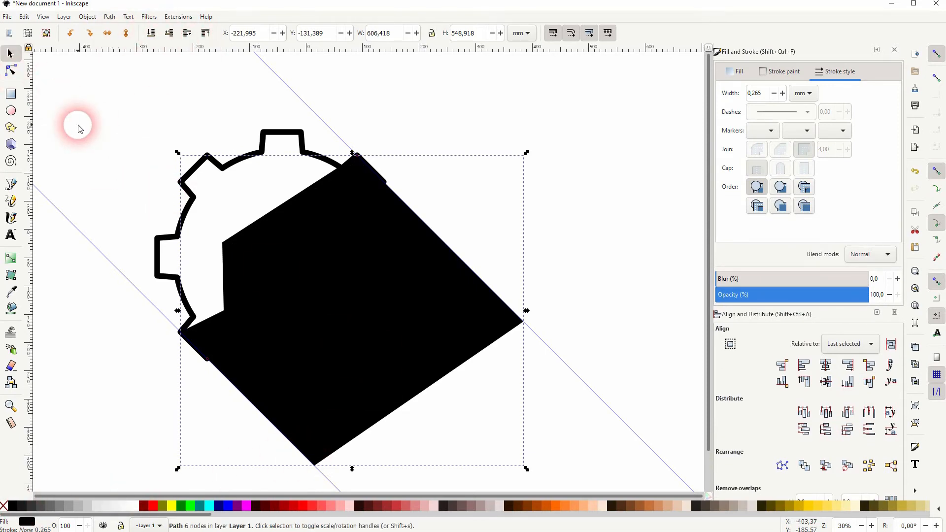
- Centre a dark-red circle behind the gear and intersect the shadow with a circle copy
click(325, 287)
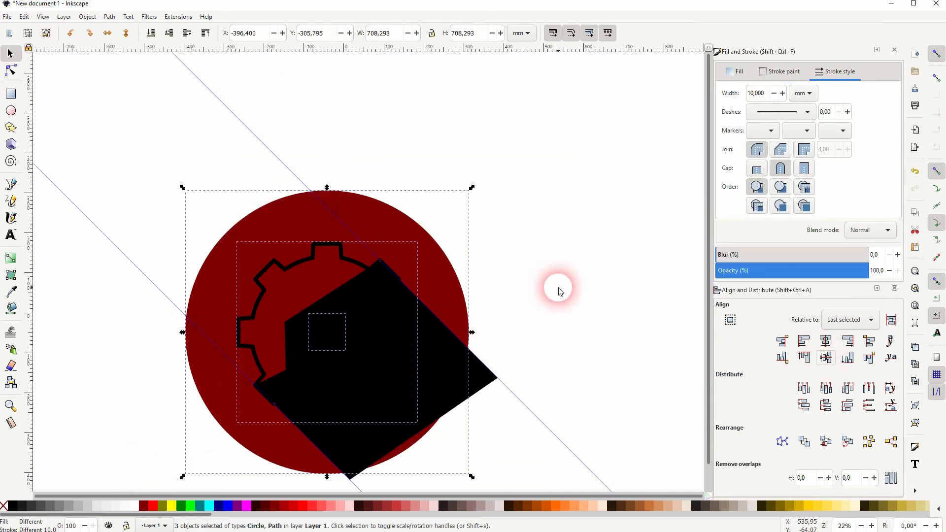
click(559, 290)
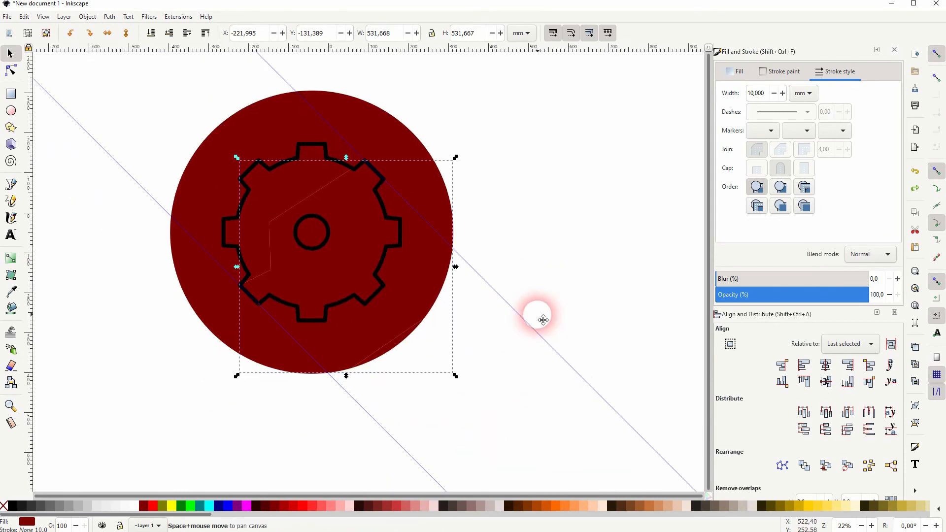
mouse_move(402, 350)
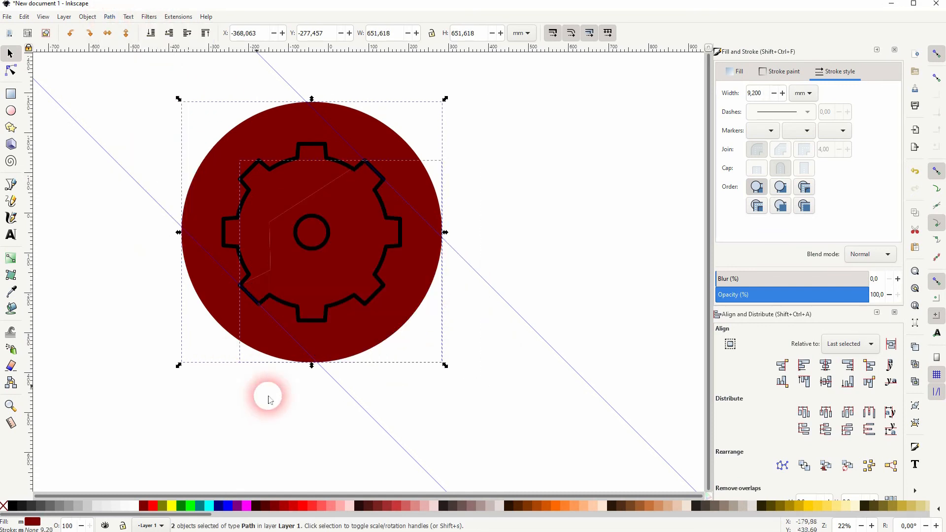
drag(310, 233, 538, 333)
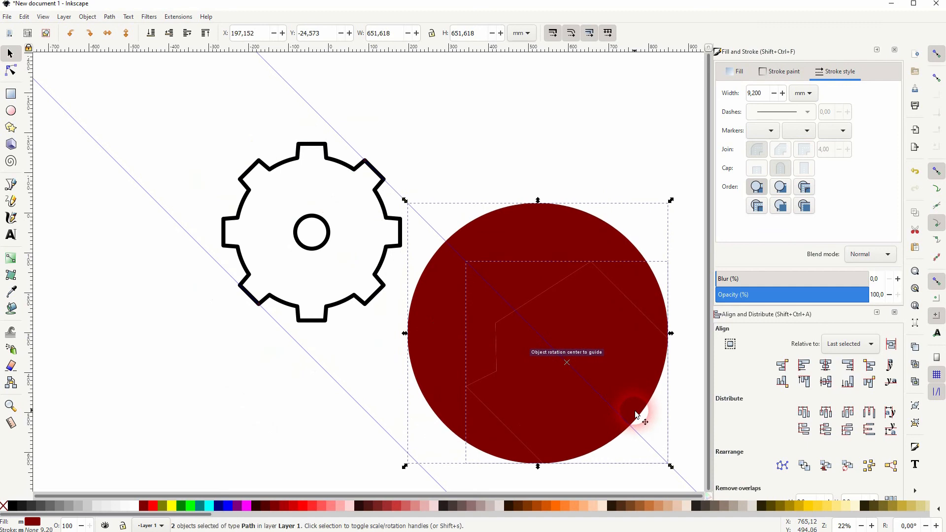
drag(634, 416, 628, 420)
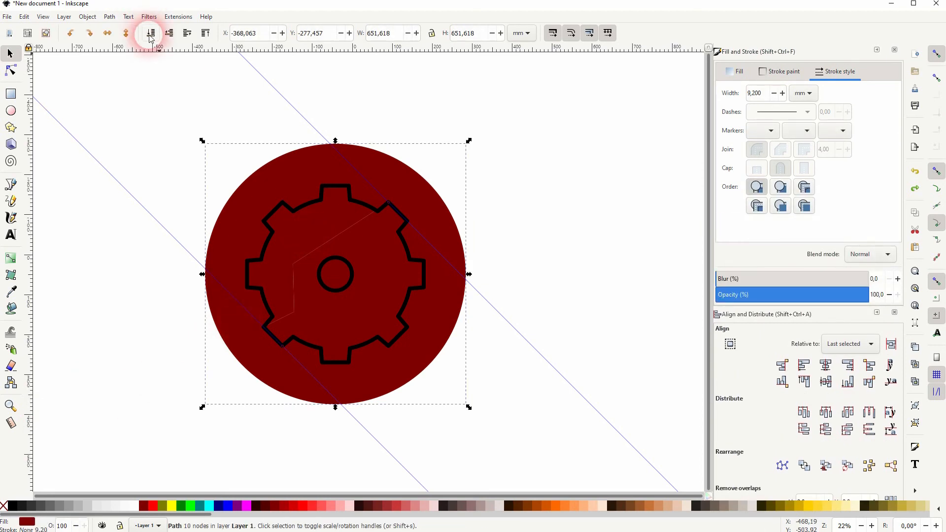
- Send the circle to the back and give the gear and hub a flat white fill
click(784, 71)
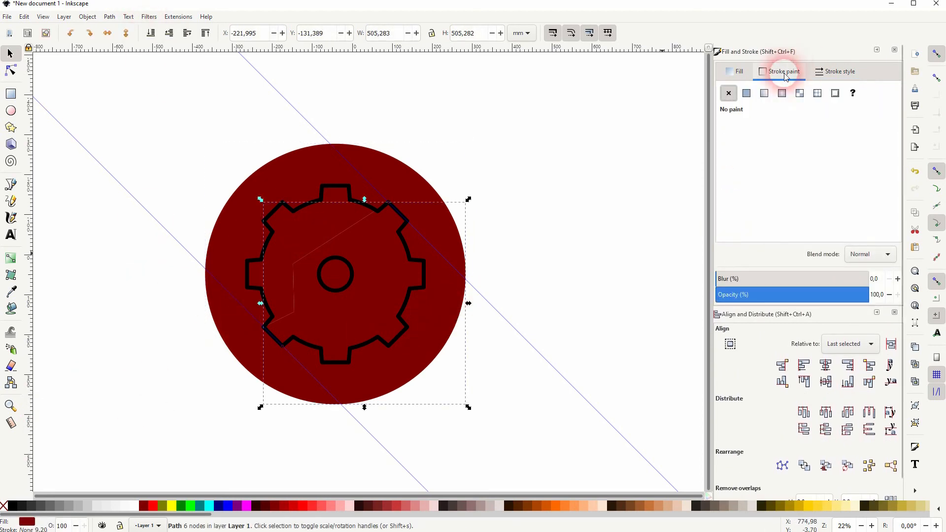
click(739, 71)
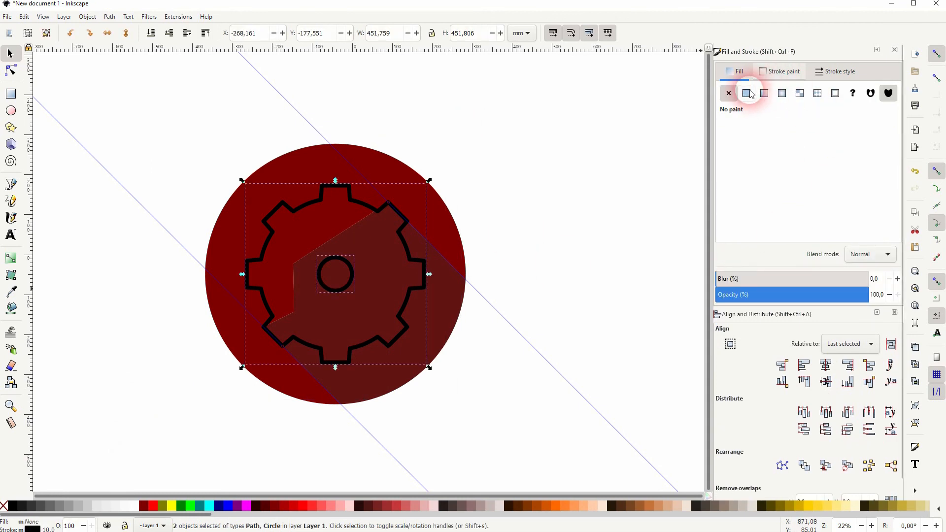
click(746, 93)
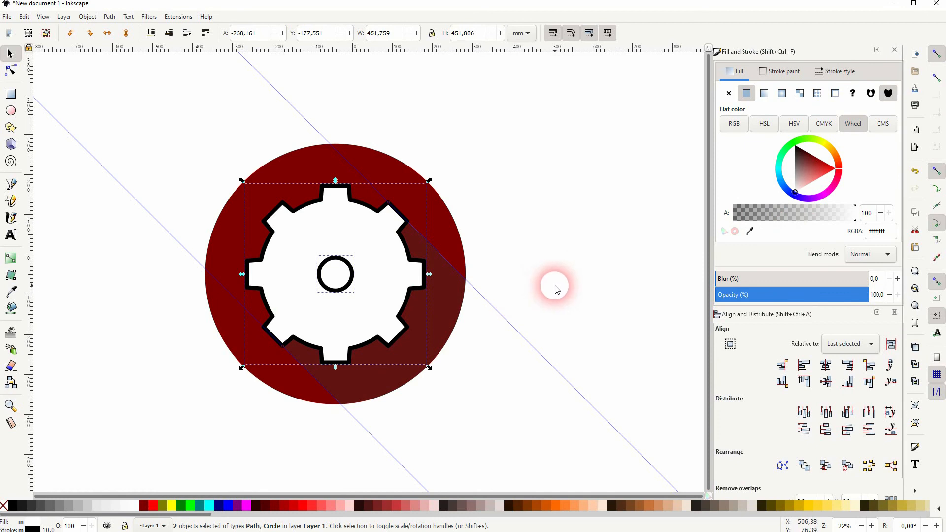
- Colour the hub and shadow #700000 and the background circle a brighter red #9c0000
click(335, 275)
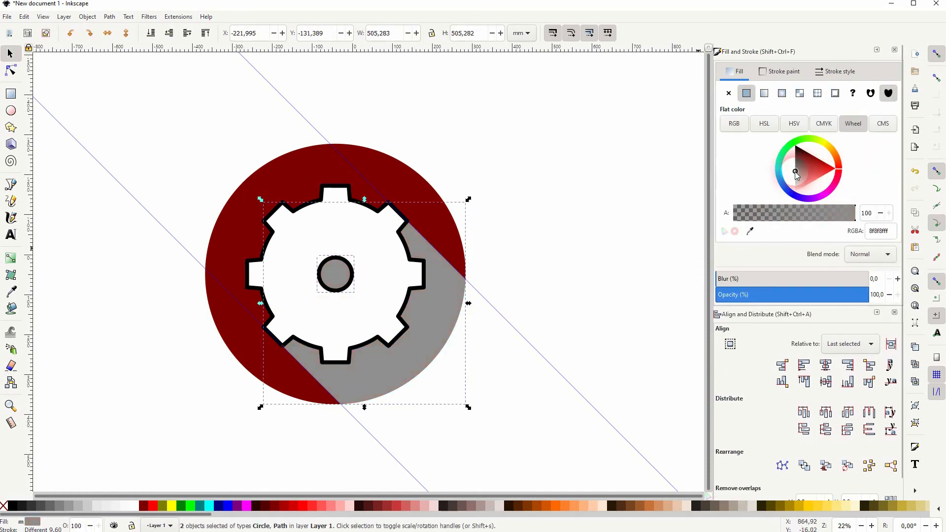
click(812, 153)
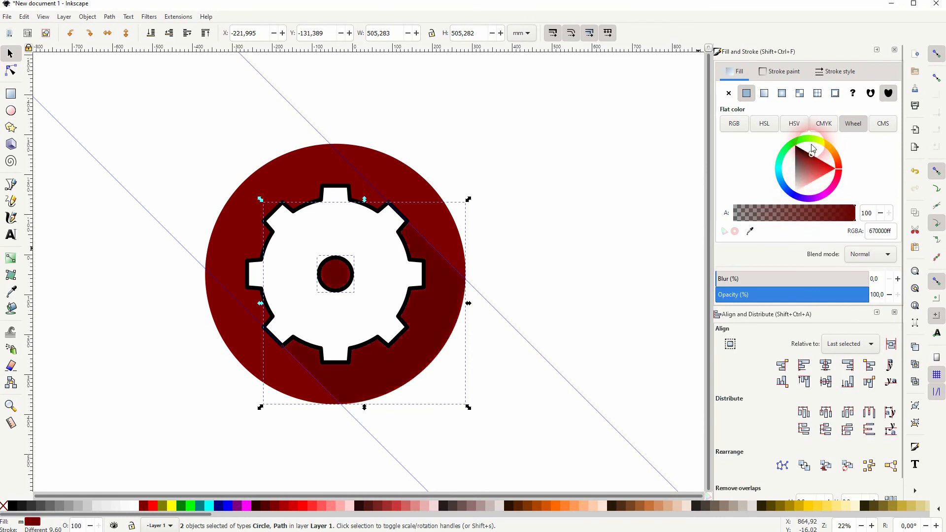
click(814, 143)
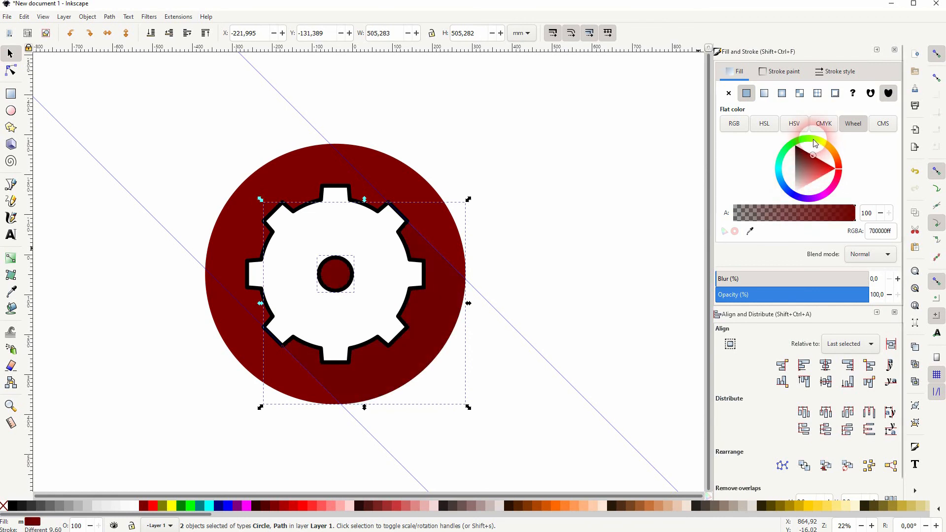
click(822, 163)
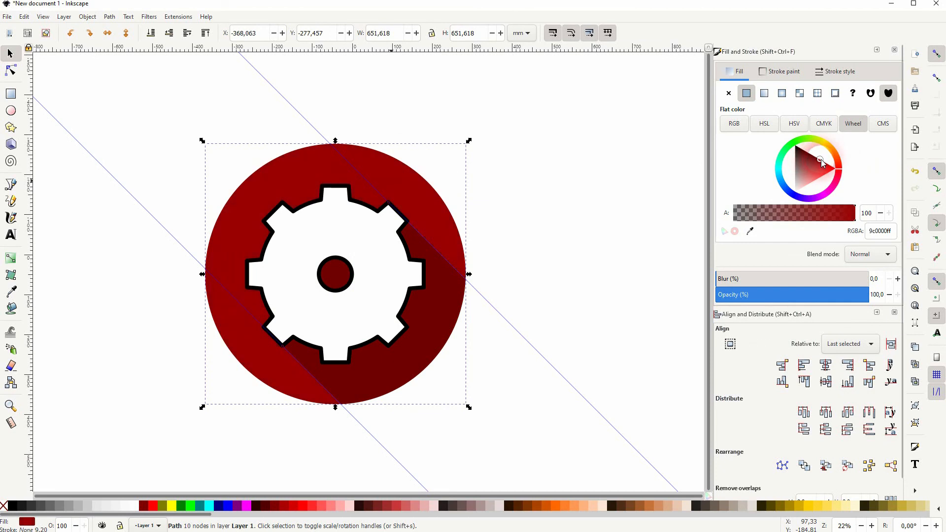
click(569, 245)
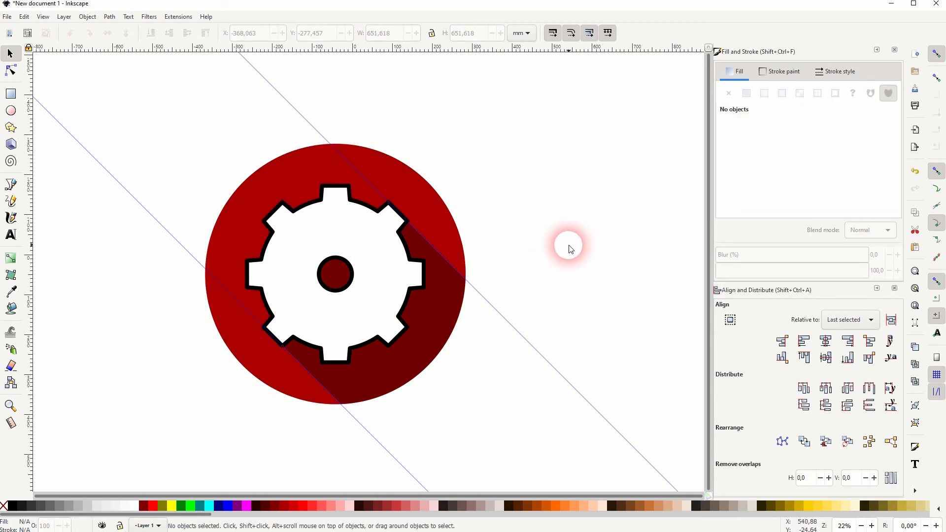
- Delete all guides through Document Properties, leaving only the finished gear icon
click(7, 16)
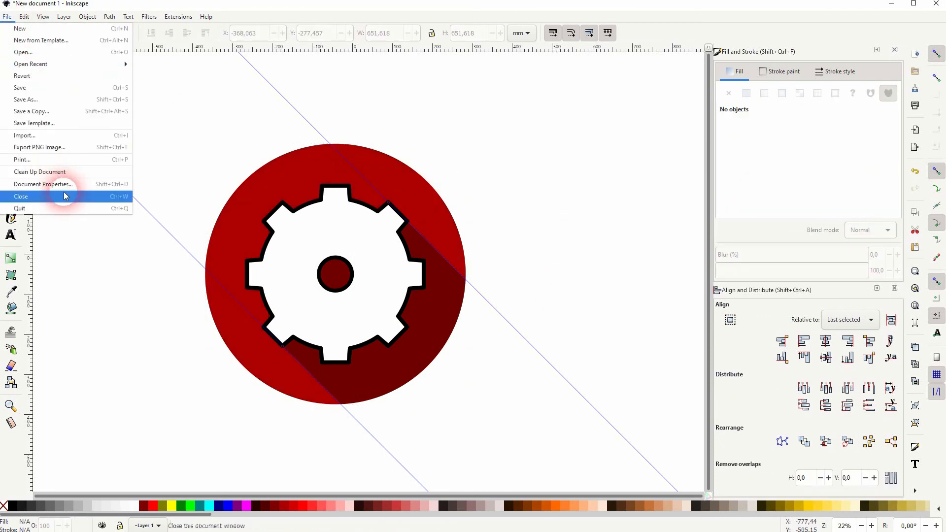
click(42, 184)
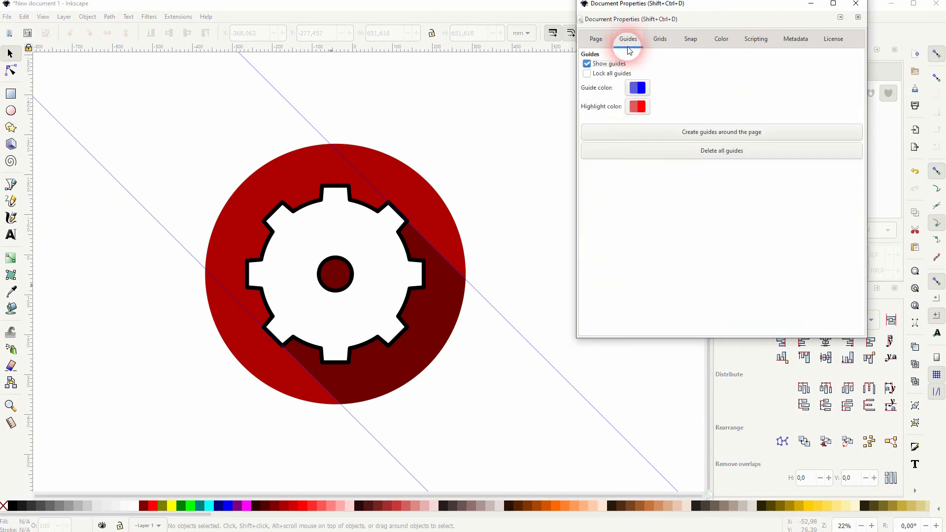
click(596, 39)
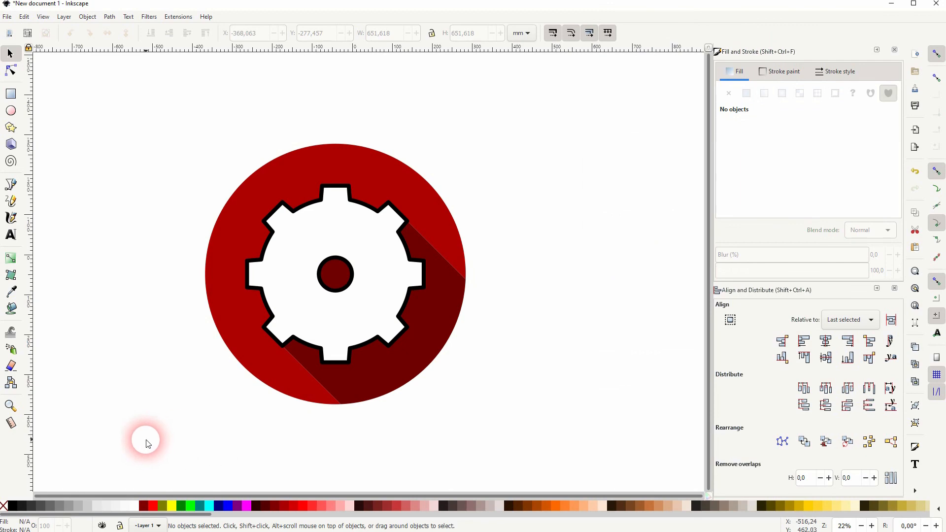
mouse_move(466, 358)
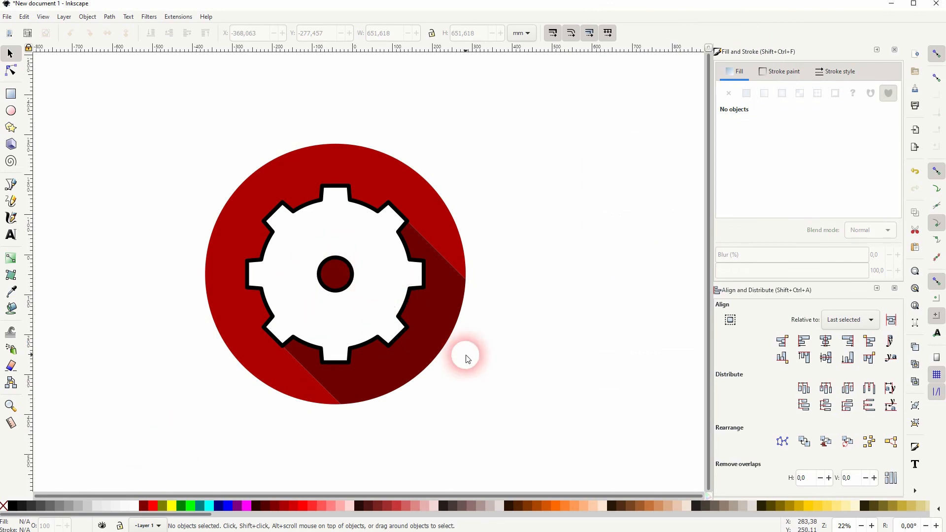